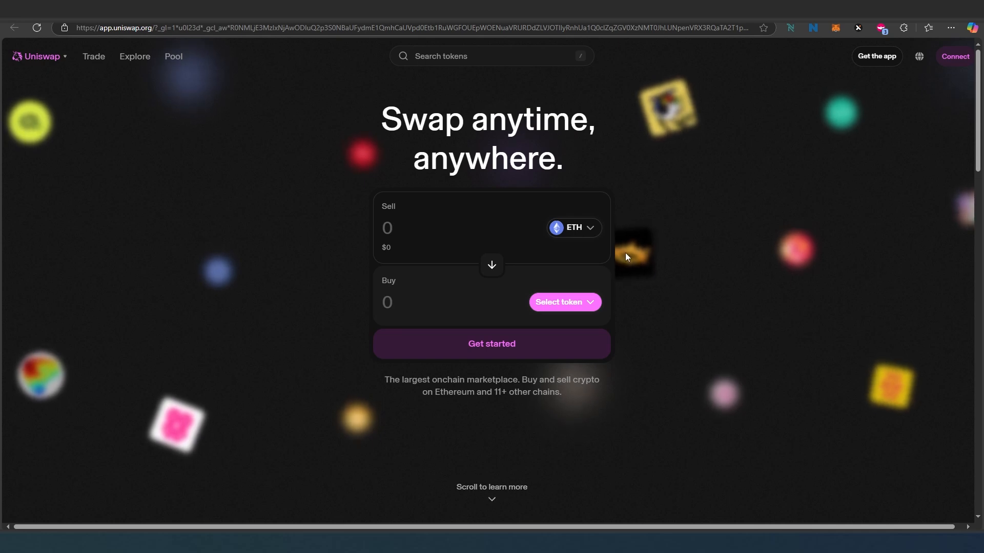
{"action": "mouse_move", "coordinate": [291, 203]}
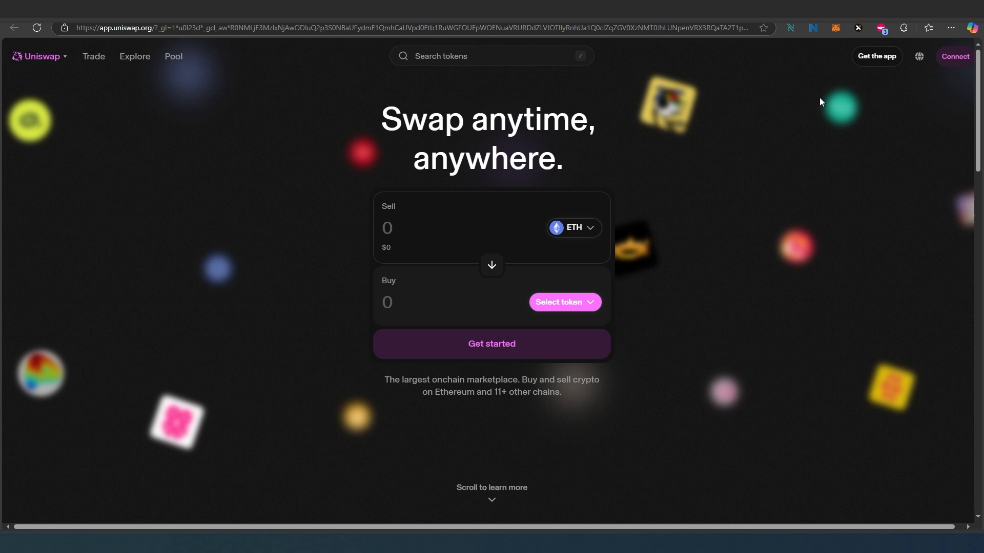
Step: Connect the MetaMask wallet to Uniswap and grant the site access to the account
{"action": "left_click", "coordinate": [954, 57]}
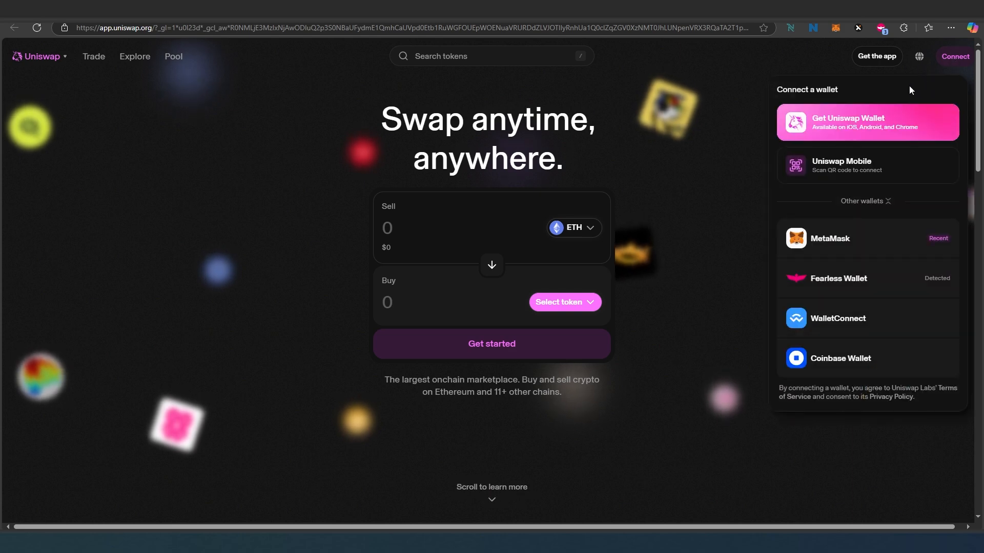
{"action": "mouse_move", "coordinate": [872, 251]}
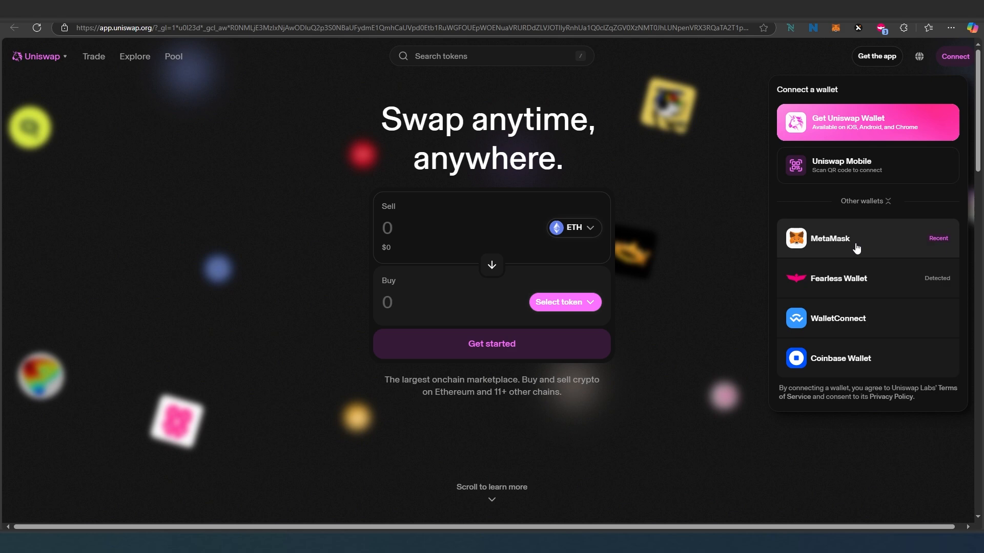
{"action": "left_click", "coordinate": [829, 238]}
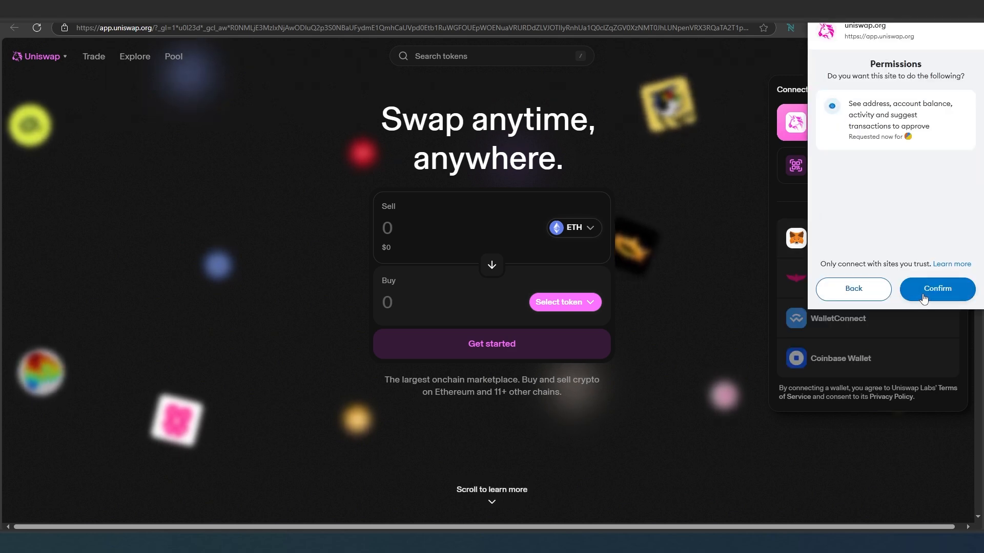
{"action": "left_click", "coordinate": [936, 289]}
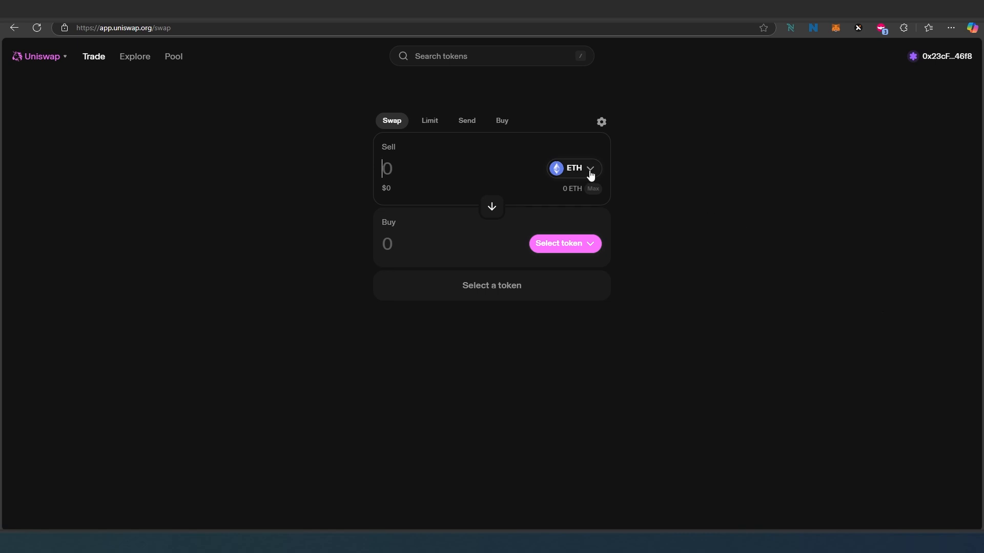
{"action": "mouse_move", "coordinate": [827, 36]}
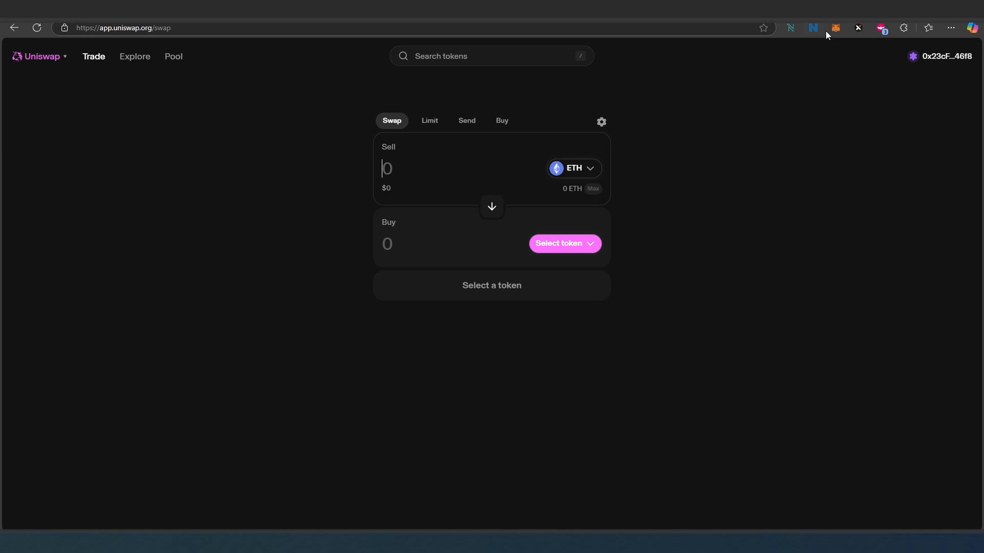
Step: View the MetaMask wallet balances: 3.9838 MATIC and 12.47681 USDT
{"action": "left_click", "coordinate": [835, 27]}
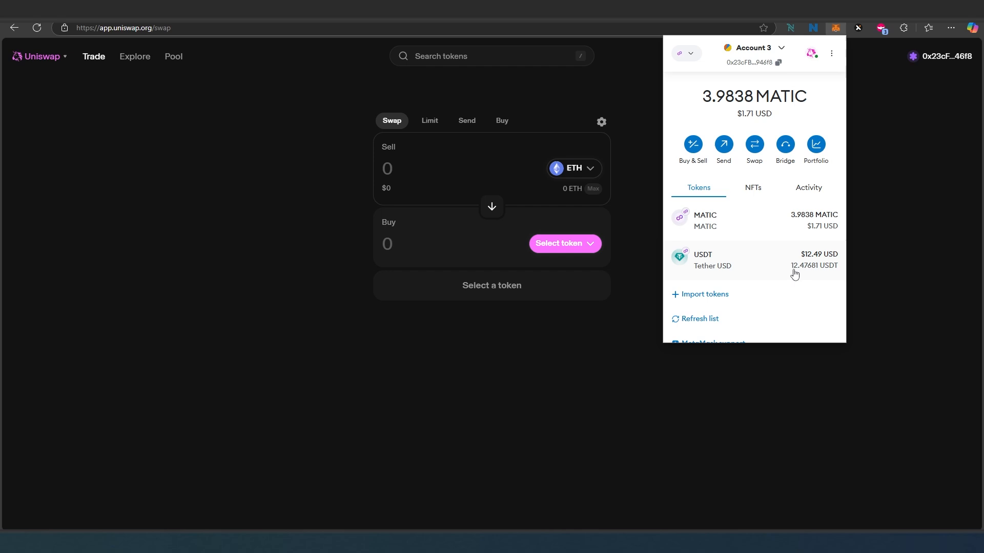
{"action": "mouse_move", "coordinate": [783, 266]}
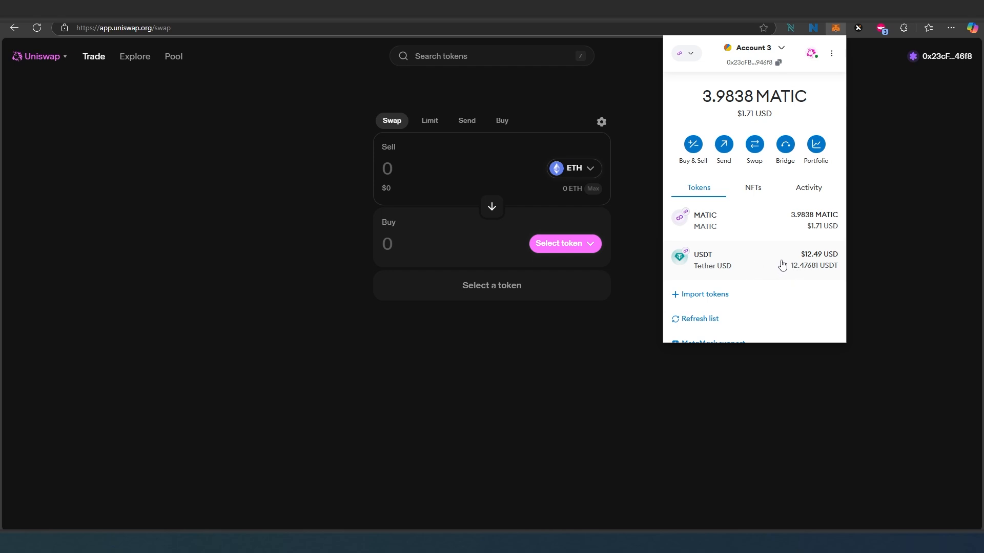
{"action": "mouse_move", "coordinate": [724, 220]}
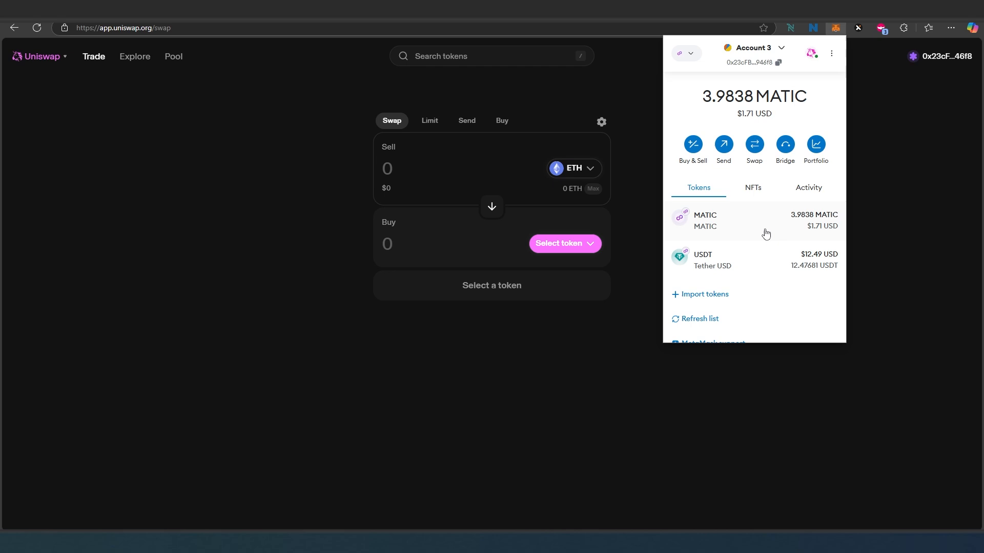
{"action": "mouse_move", "coordinate": [625, 170]}
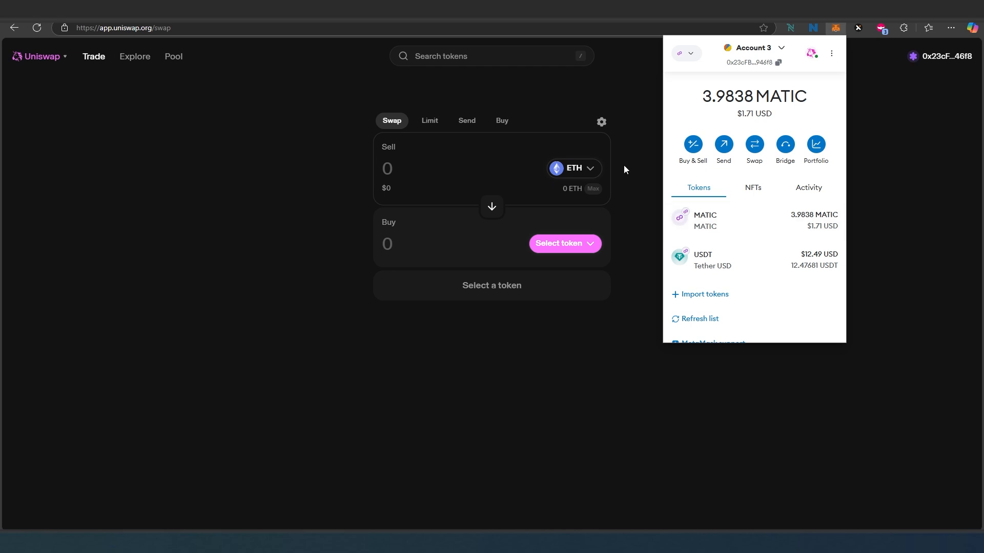
Step: Select (PoS) Tether USD as the sell token and POL on Polygon as the buy token
{"action": "left_click", "coordinate": [564, 243]}
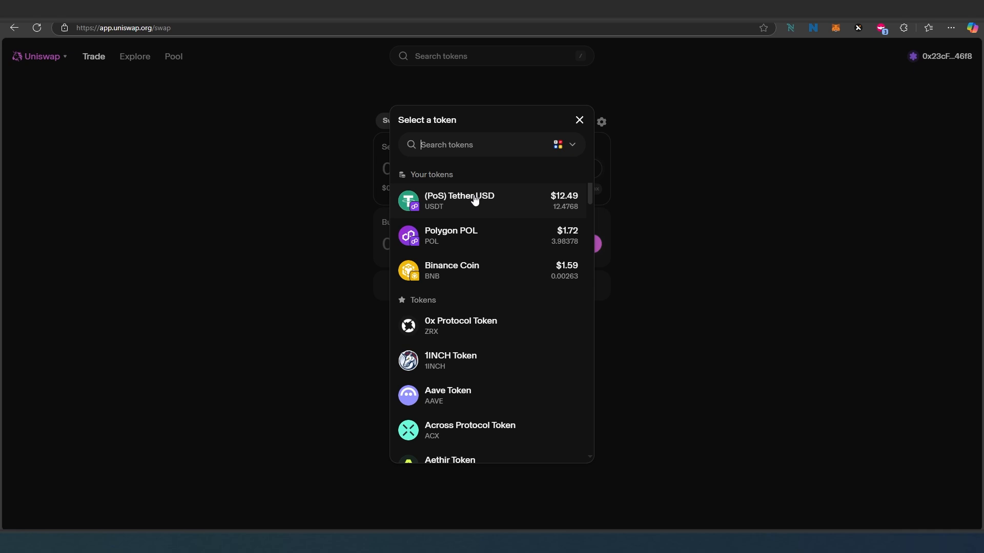
{"action": "mouse_move", "coordinate": [477, 240]}
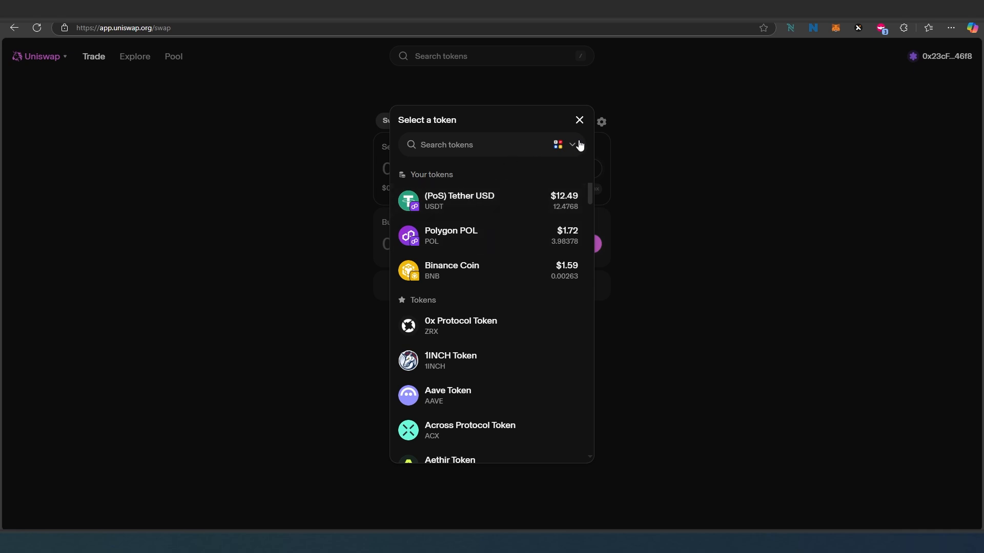
{"action": "left_click", "coordinate": [570, 145]}
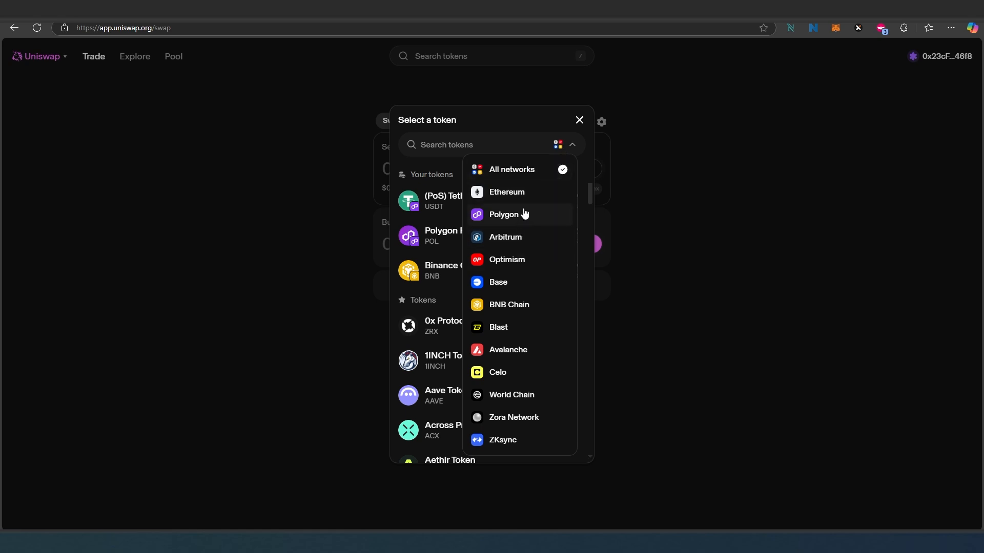
{"action": "mouse_move", "coordinate": [511, 169]}
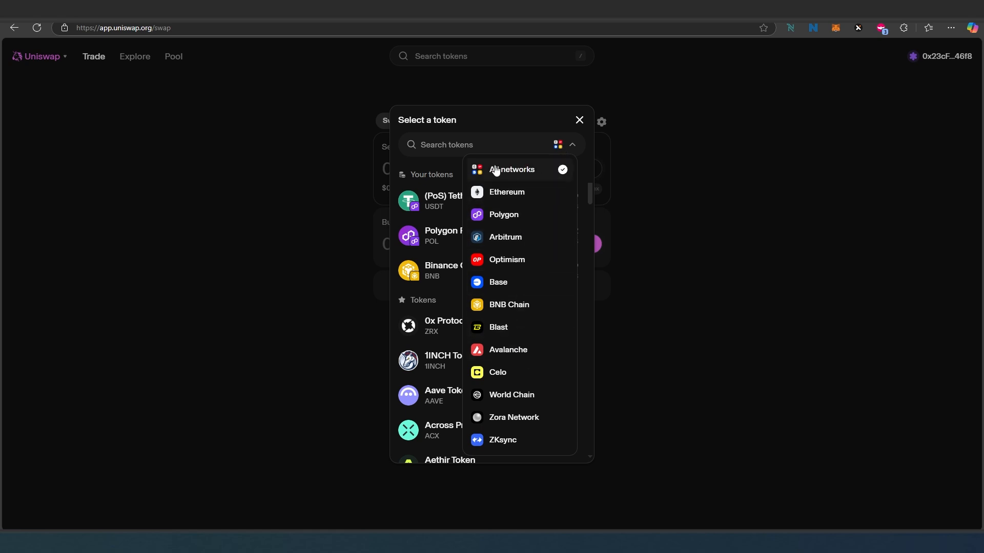
{"action": "mouse_move", "coordinate": [520, 176]}
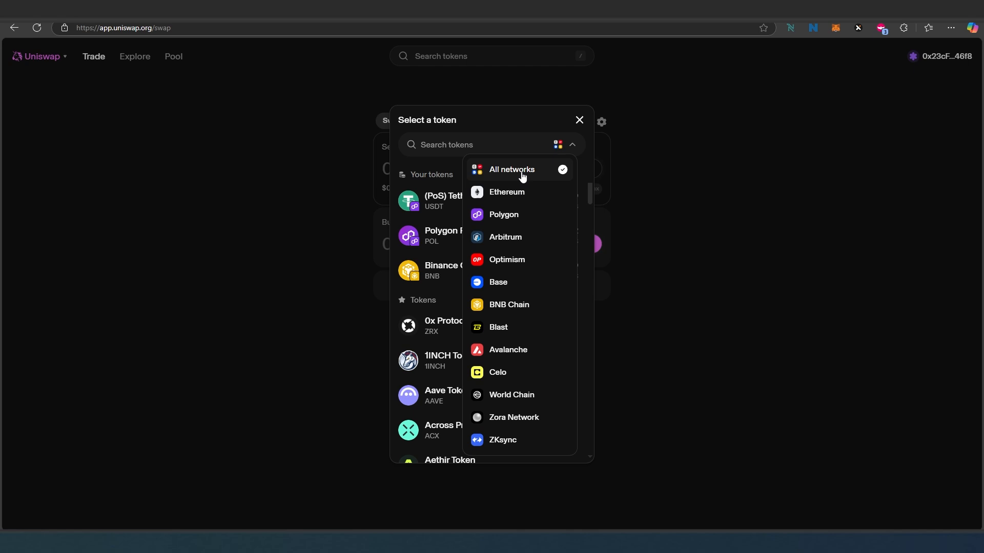
{"action": "mouse_move", "coordinate": [489, 124]}
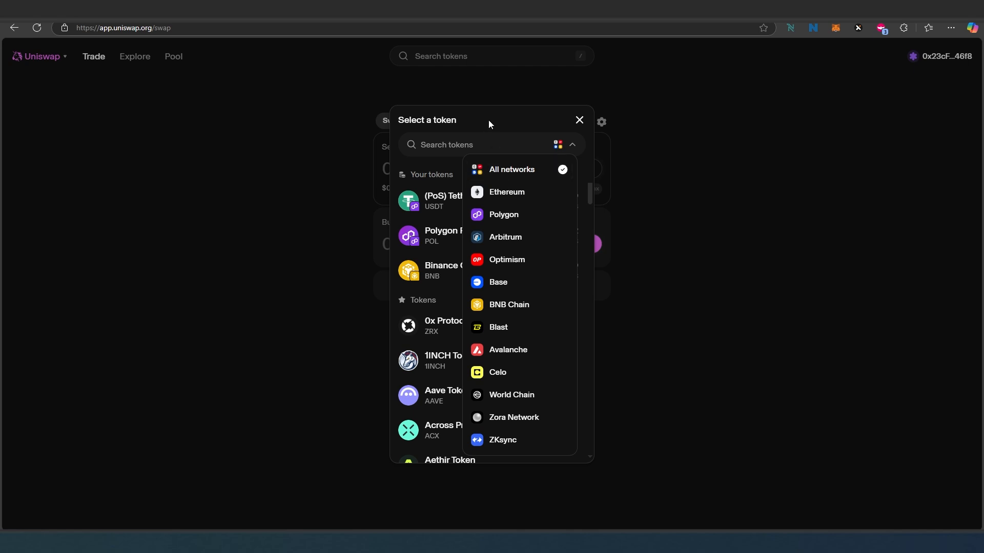
{"action": "left_click", "coordinate": [569, 145]}
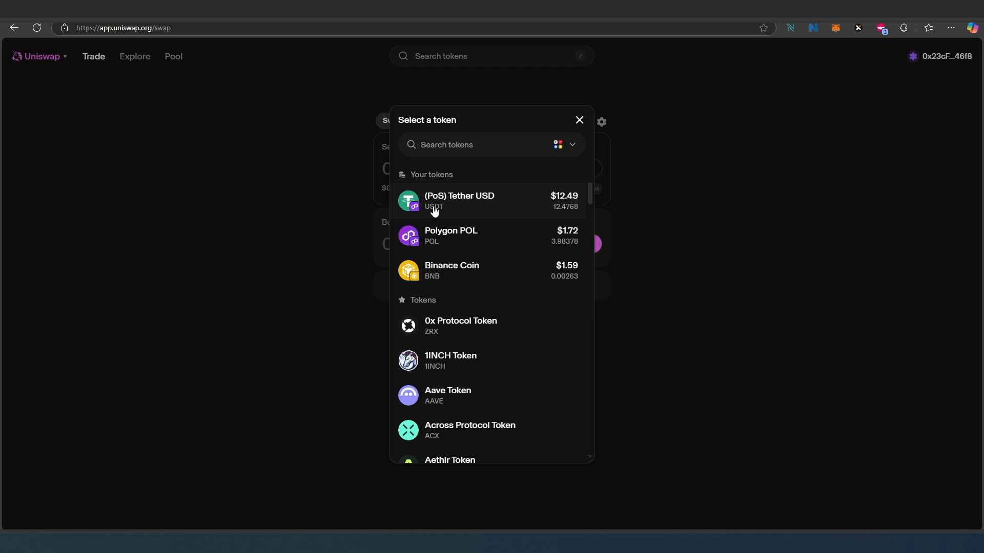
{"action": "left_click", "coordinate": [458, 199]}
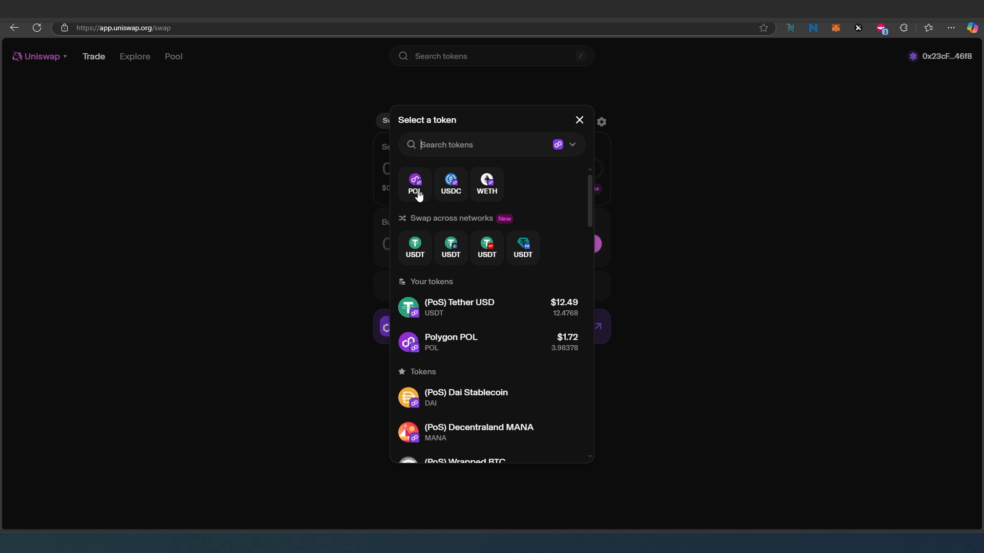
{"action": "left_click", "coordinate": [414, 184]}
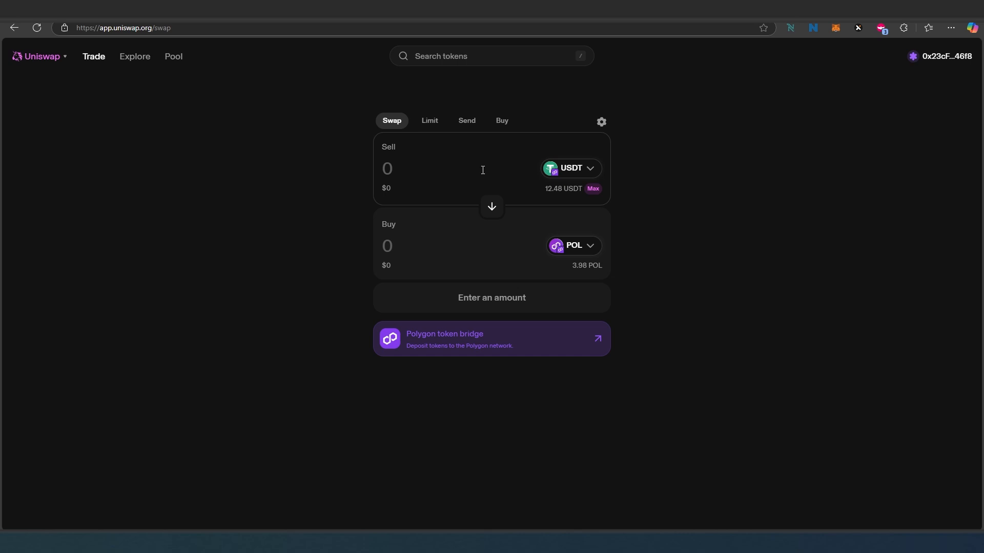
Step: Enter the max 12.47681 USDT for about 28.93 POL, review, and approve and swap
{"action": "left_click", "coordinate": [592, 189]}
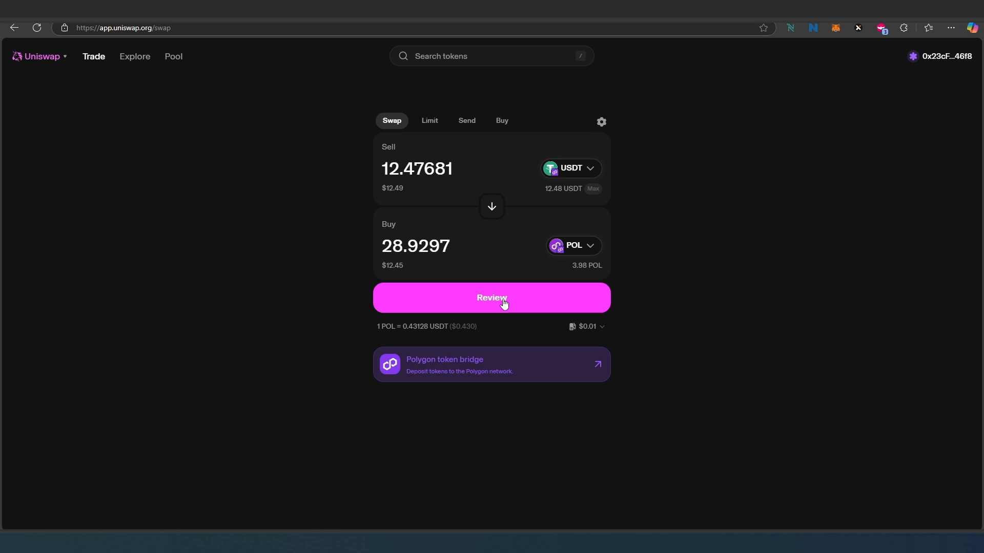
{"action": "left_click", "coordinate": [491, 297]}
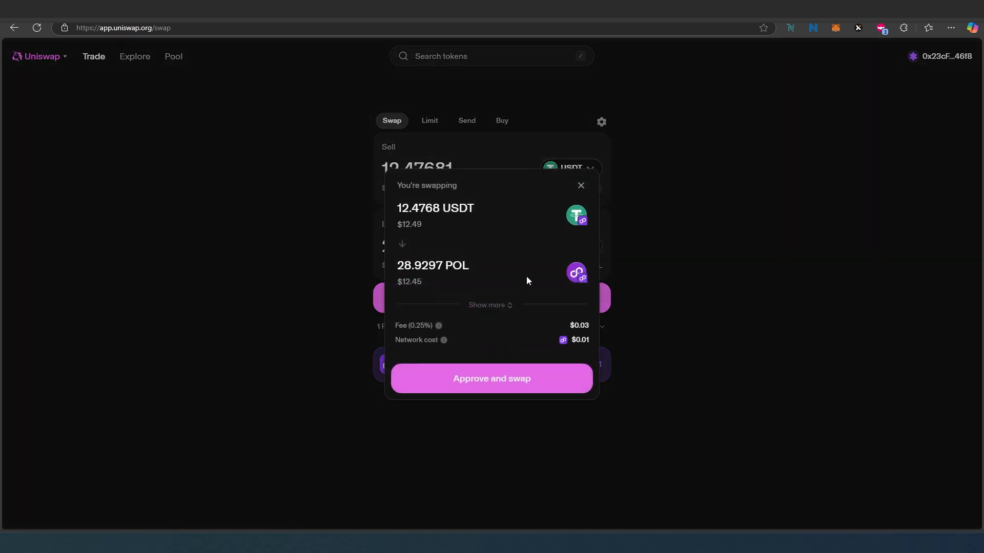
{"action": "mouse_move", "coordinate": [489, 336]}
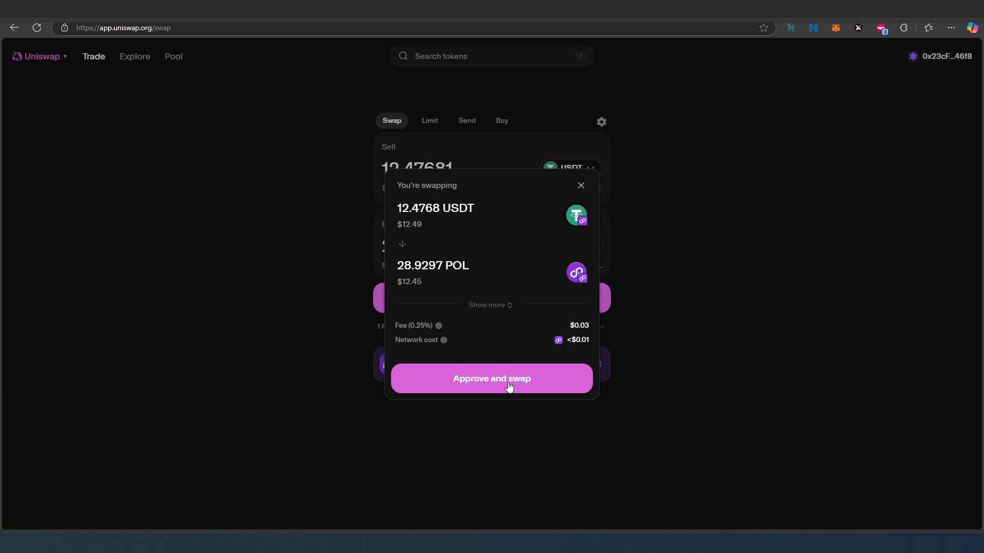
{"action": "left_click", "coordinate": [492, 378]}
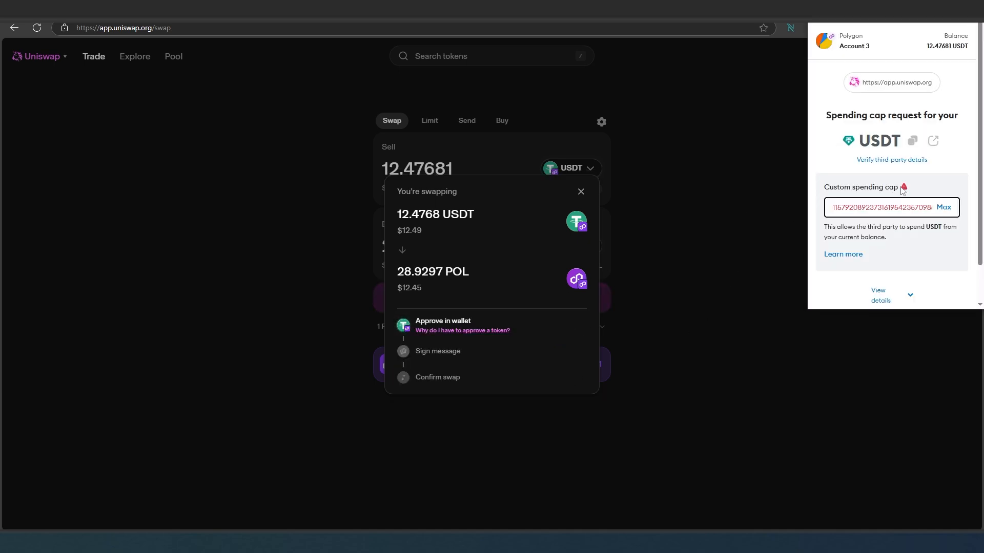
Step: Approve the MetaMask USDT spending cap request for Uniswap
{"action": "scroll", "scroll_direction": "down", "scroll_amount": 3}
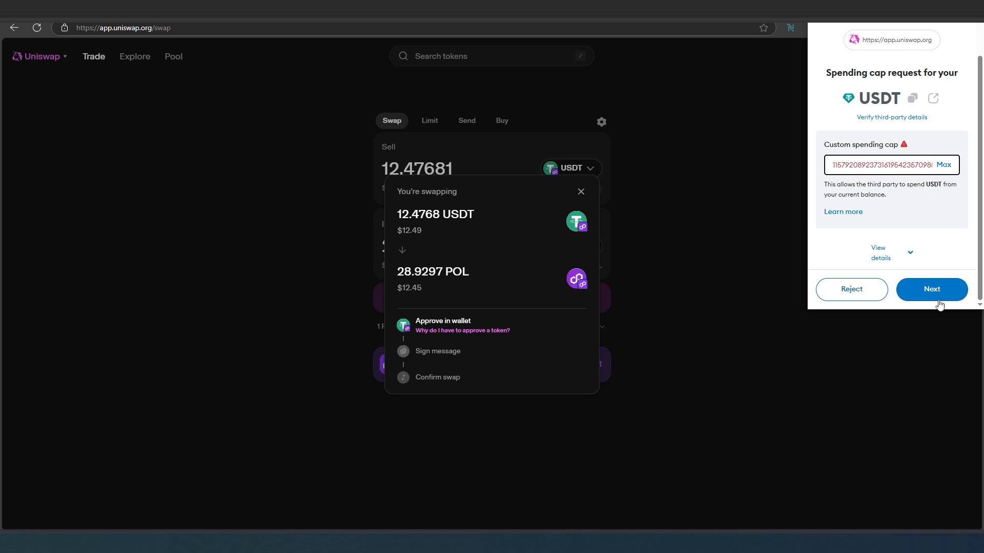
{"action": "left_click", "coordinate": [931, 289]}
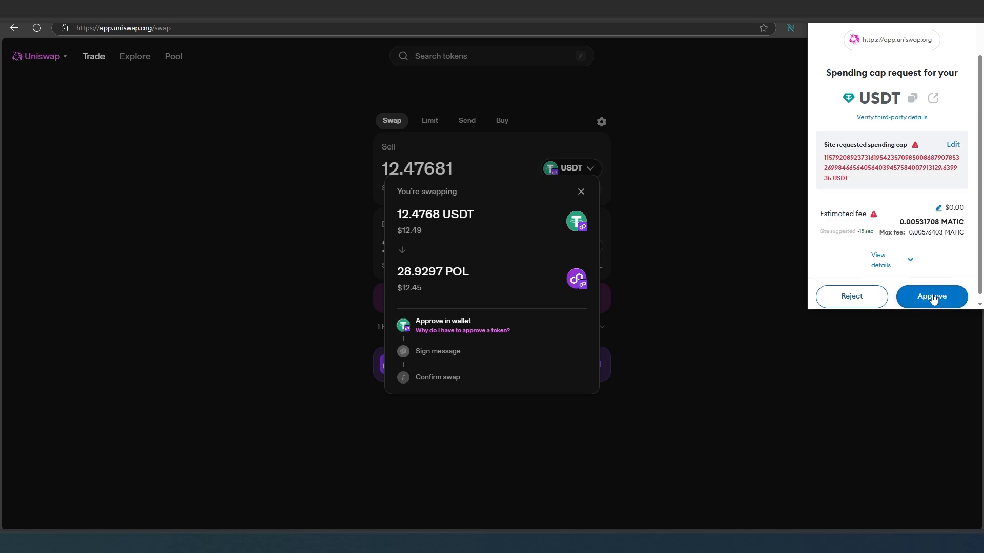
{"action": "left_click", "coordinate": [931, 296]}
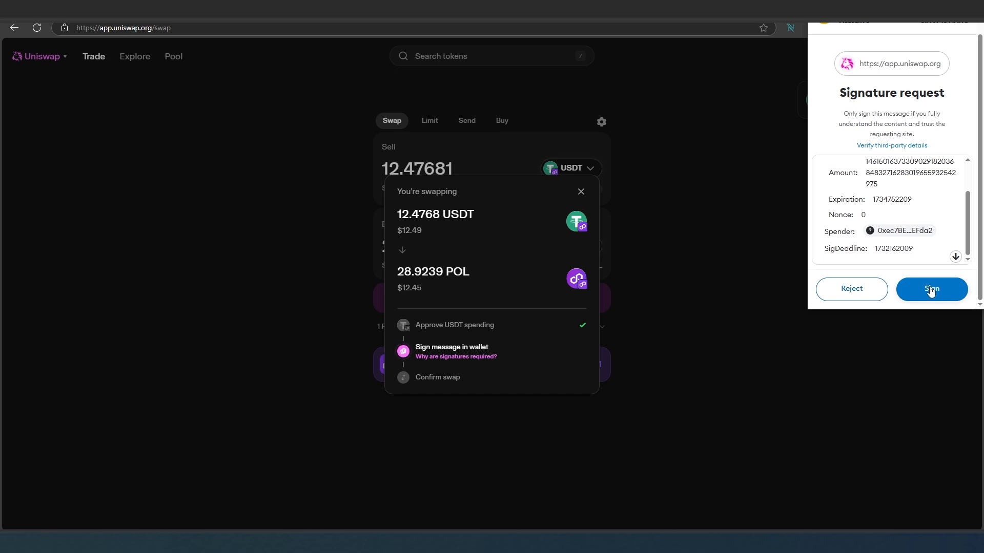
Step: Sign the permission message and confirm the 12.48 USDT to ~28.92 MATIC swap transaction
{"action": "left_click", "coordinate": [931, 289]}
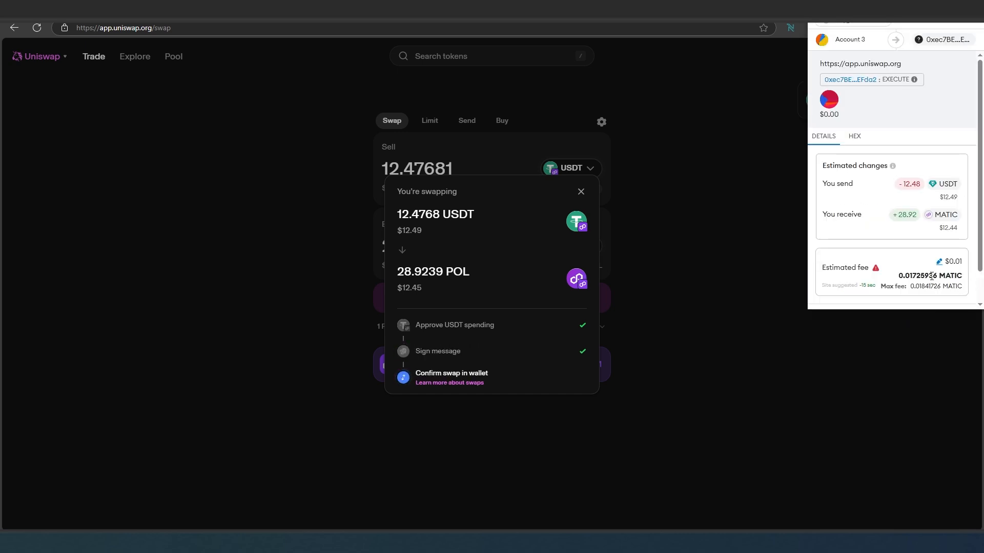
{"action": "scroll", "scroll_direction": "down", "scroll_amount": 3}
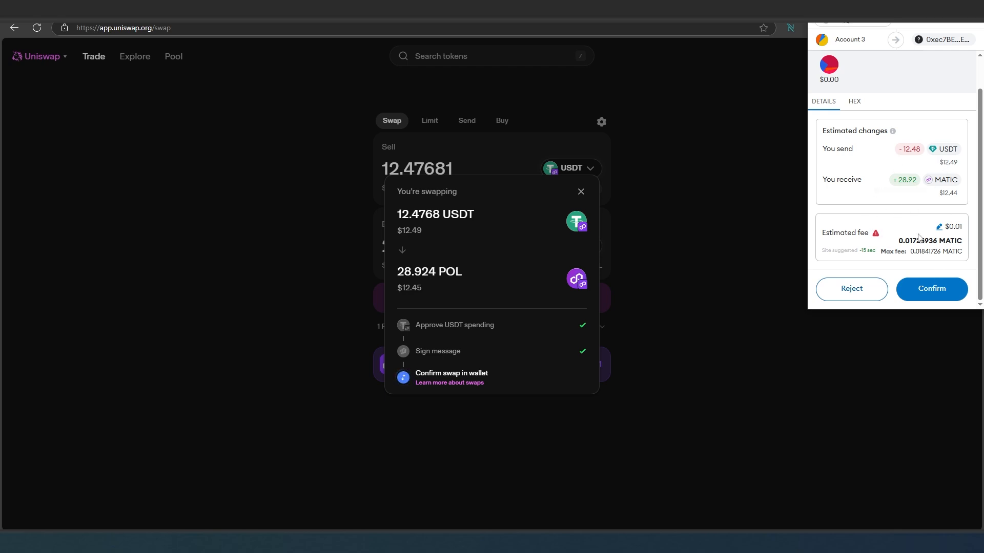
{"action": "mouse_move", "coordinate": [964, 234]}
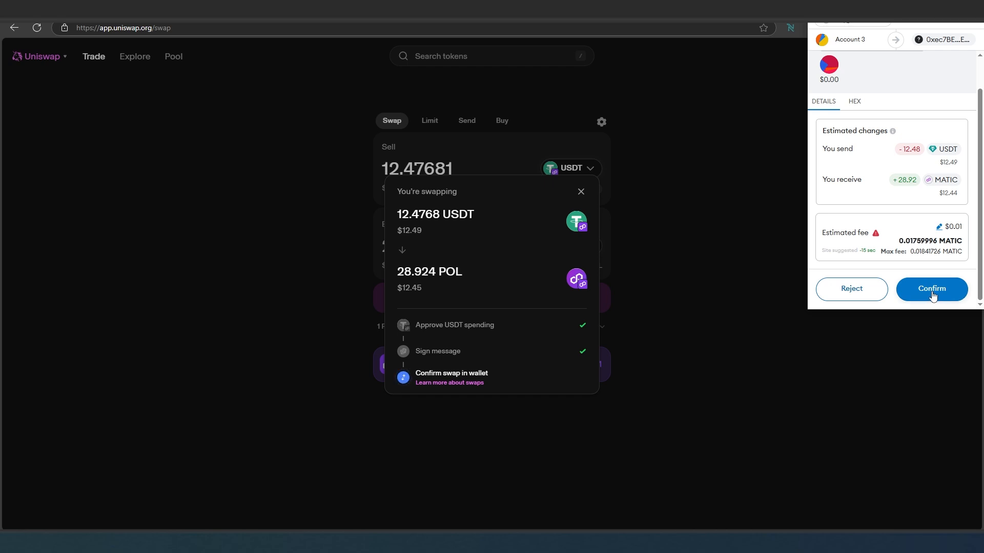
{"action": "left_click", "coordinate": [931, 289]}
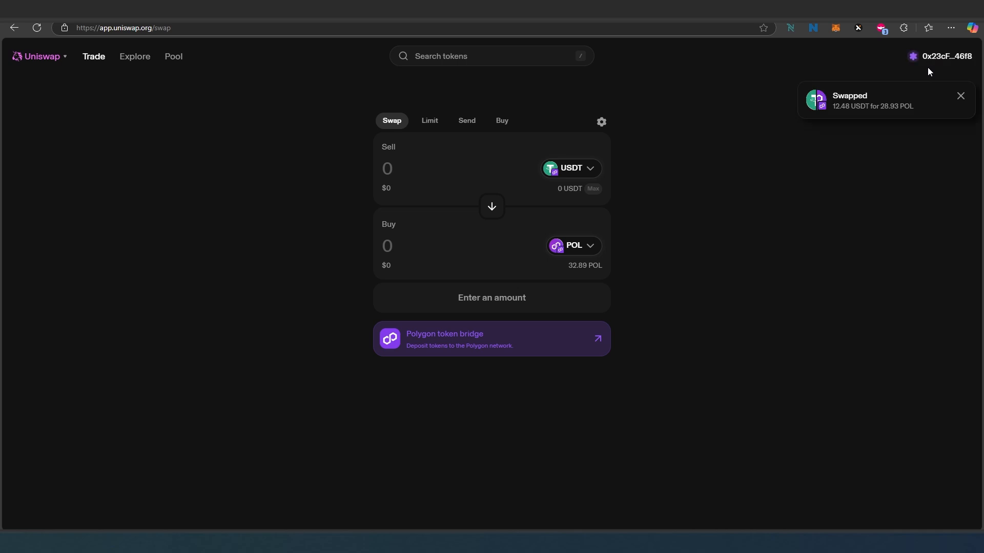
{"action": "mouse_move", "coordinate": [845, 78]}
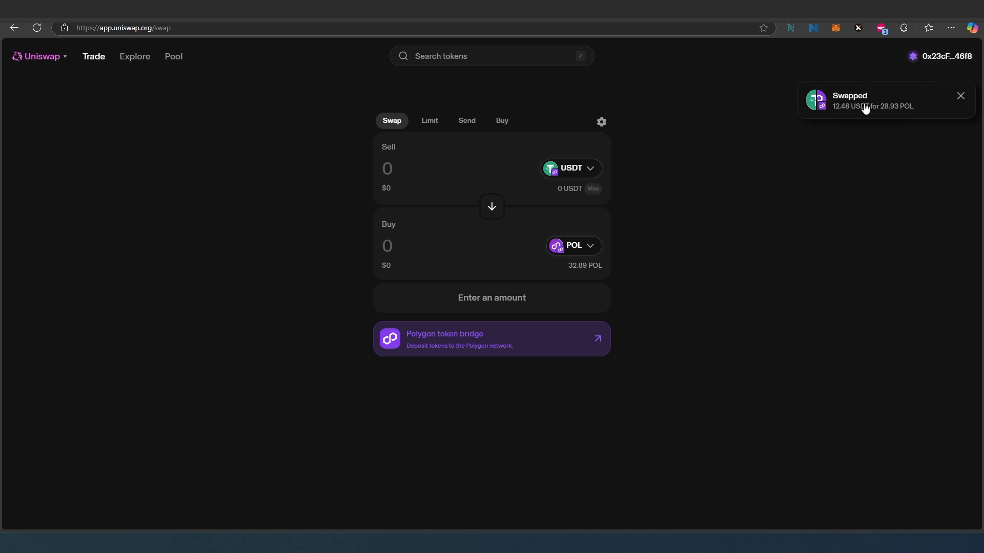
Step: After the Swapped 12.48 USDT for 28.93 POL notice, bring up the MetaMask wallet
{"action": "left_click", "coordinate": [835, 27]}
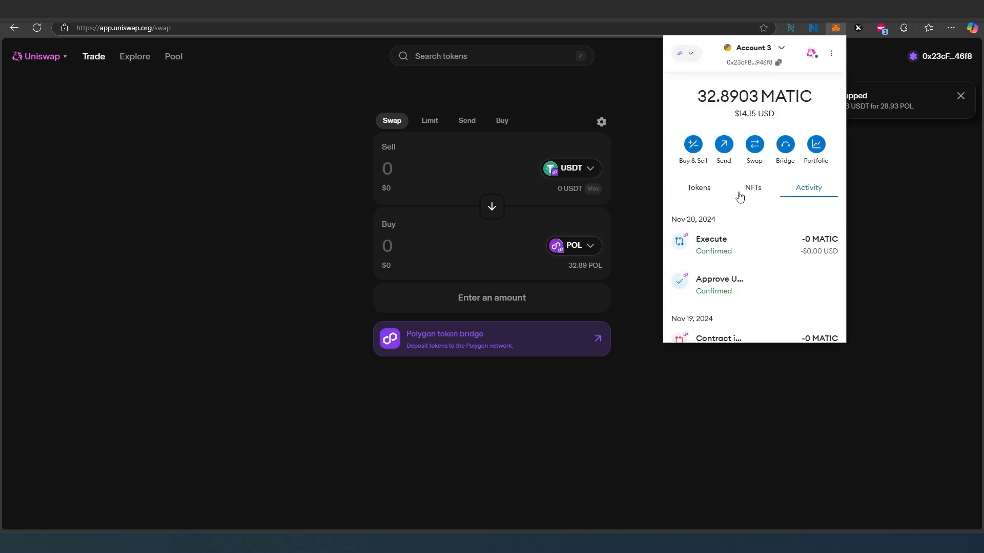
{"action": "mouse_move", "coordinate": [710, 196]}
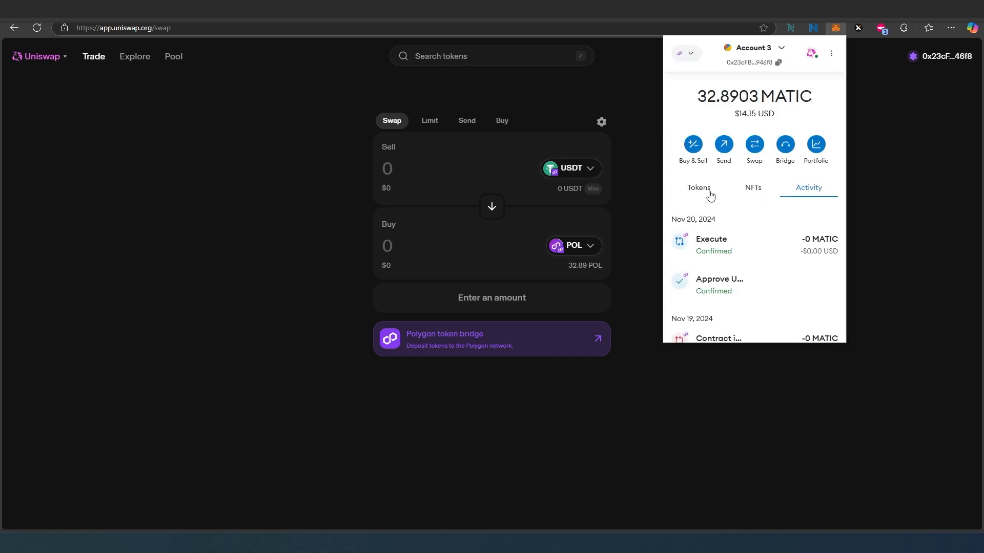
Step: View the Tokens list showing 32.8903 MATIC and 0 USDT
{"action": "left_click", "coordinate": [698, 188]}
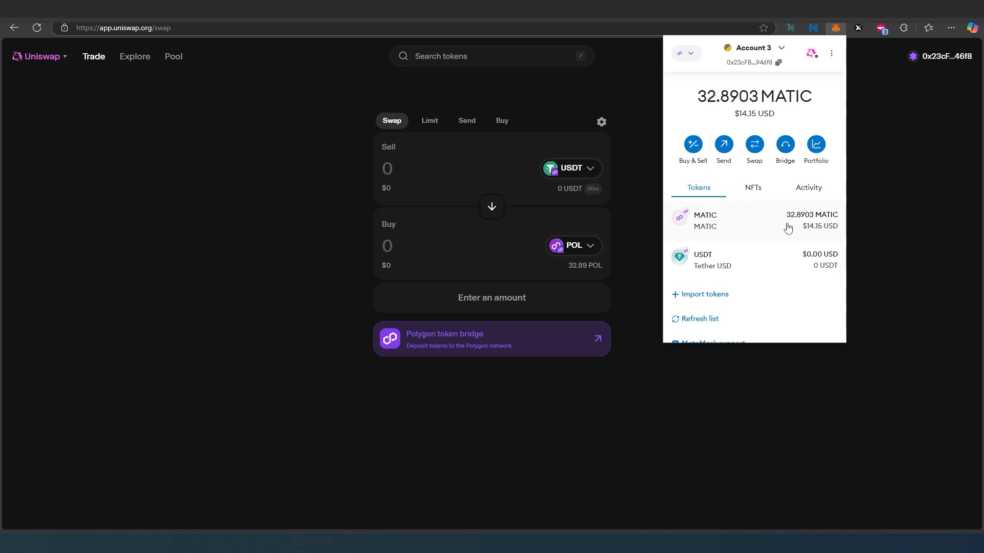
{"action": "mouse_move", "coordinate": [791, 228]}
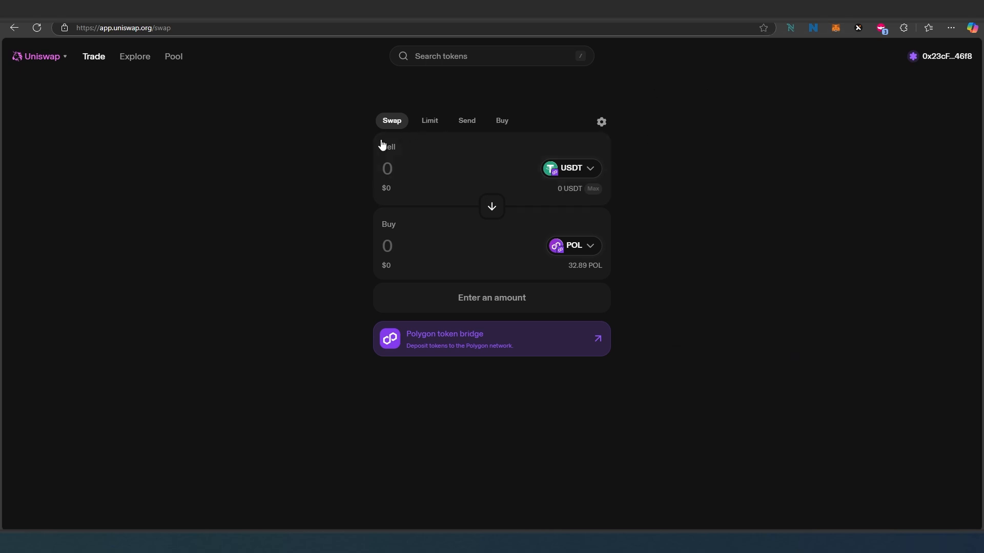
{"action": "mouse_move", "coordinate": [554, 277]}
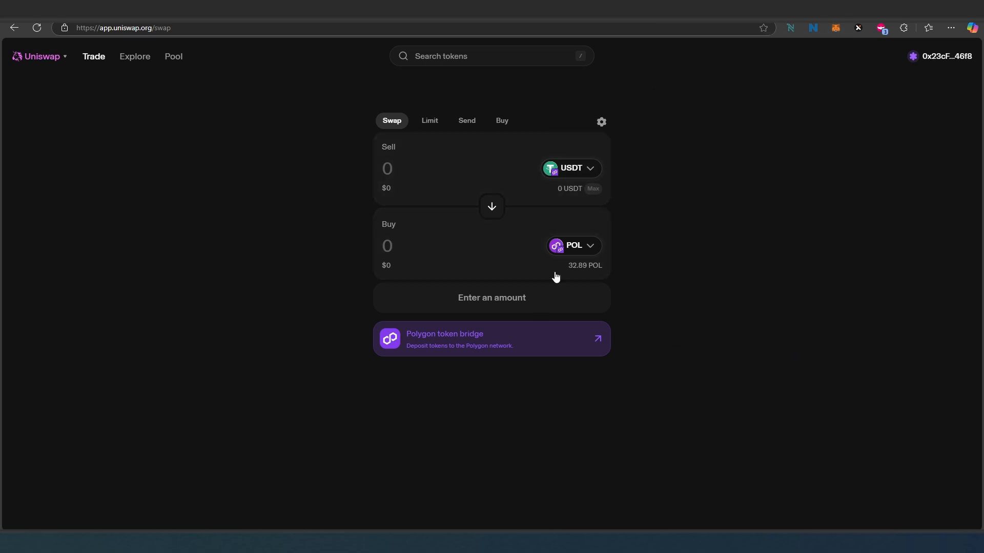
{"action": "mouse_move", "coordinate": [543, 197]}
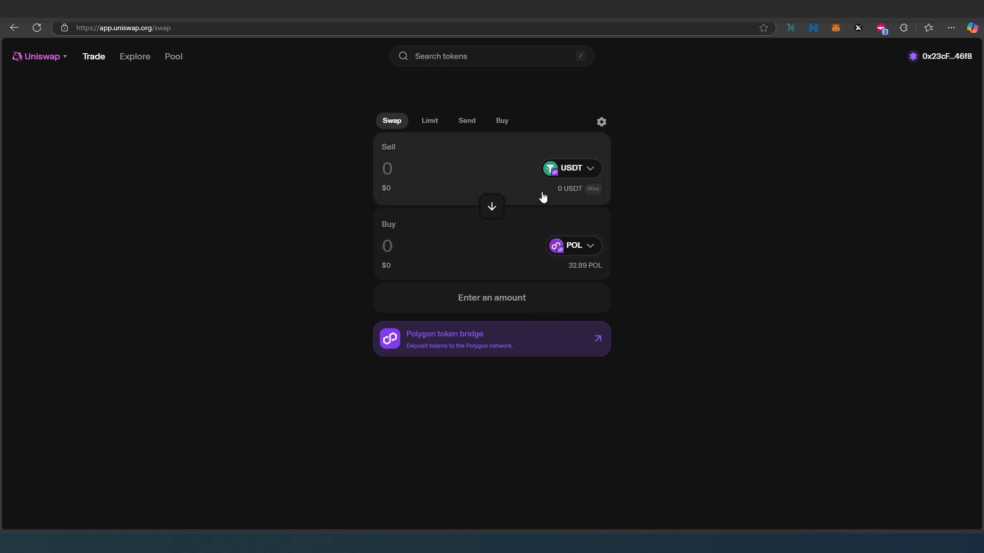
{"action": "mouse_move", "coordinate": [456, 138]}
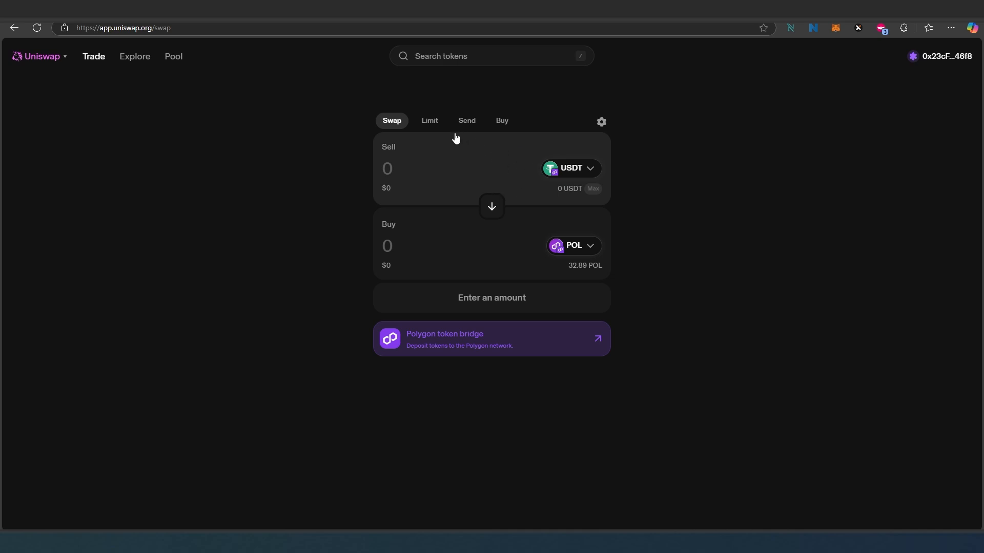
{"action": "left_click", "coordinate": [430, 121]}
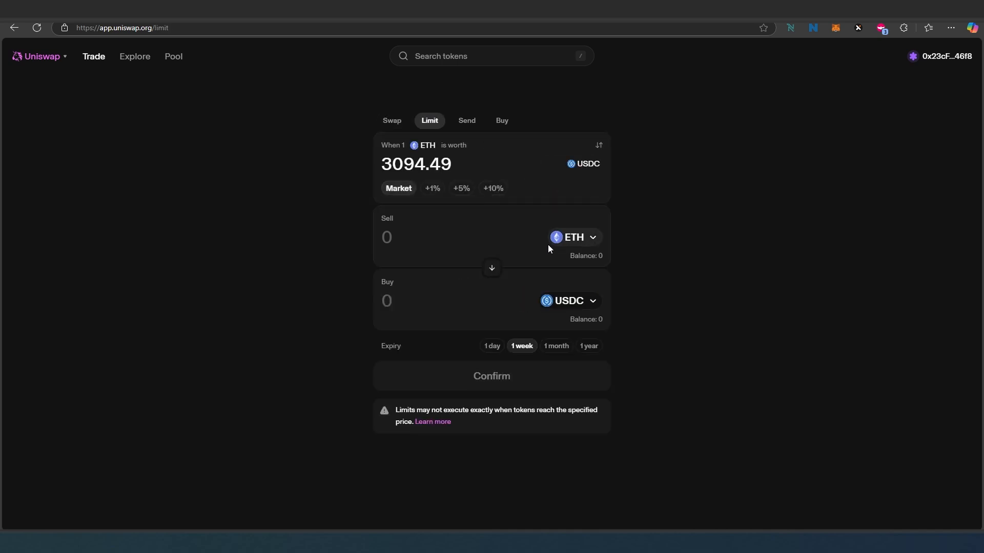
{"action": "left_click", "coordinate": [466, 120]}
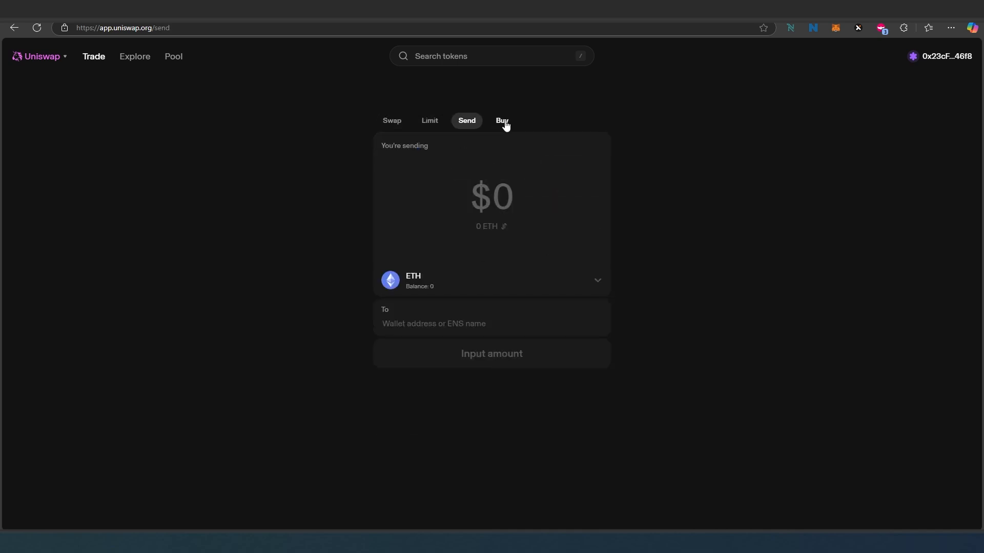
{"action": "left_click", "coordinate": [502, 120]}
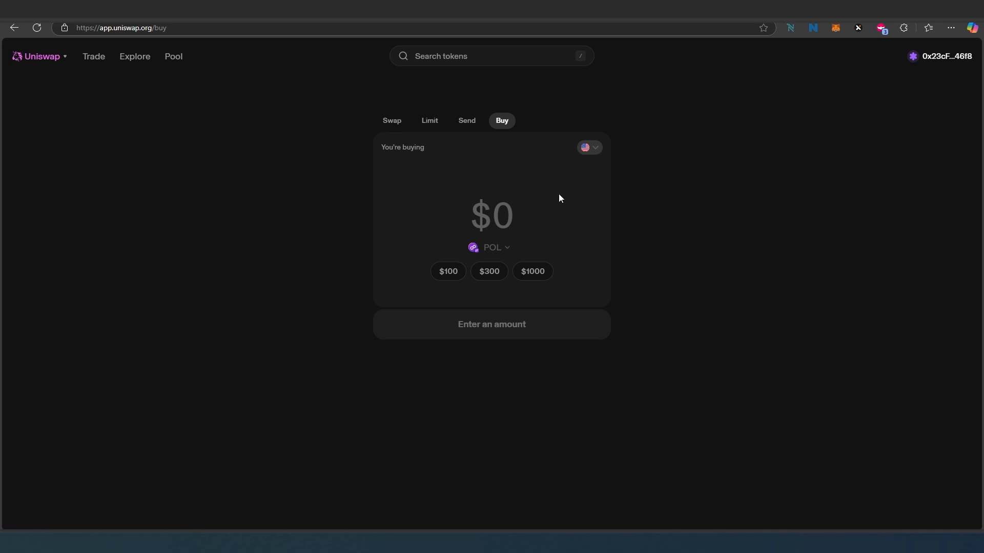
{"action": "mouse_move", "coordinate": [615, 168]}
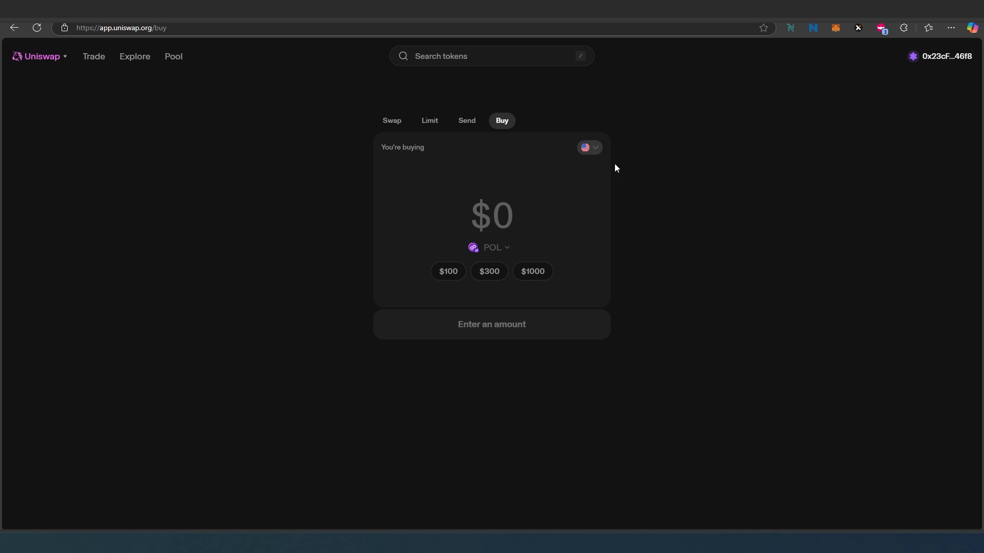
{"action": "mouse_move", "coordinate": [444, 286]}
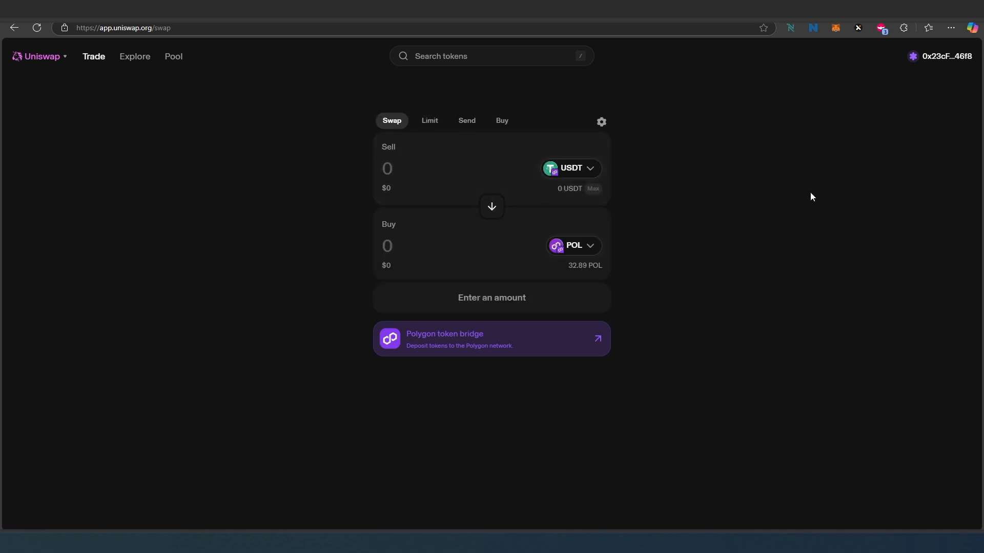
{"action": "mouse_move", "coordinate": [757, 173]}
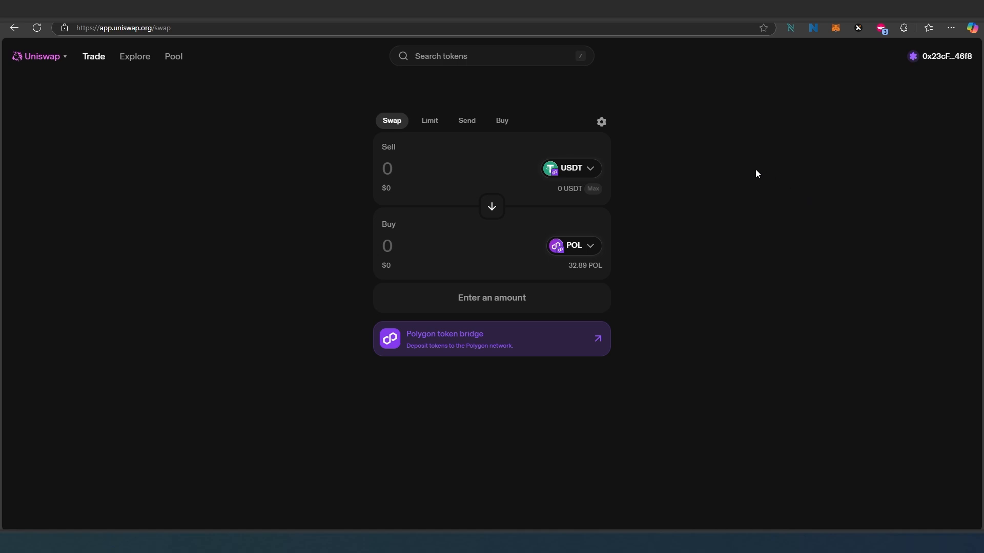
{"action": "mouse_move", "coordinate": [721, 166]}
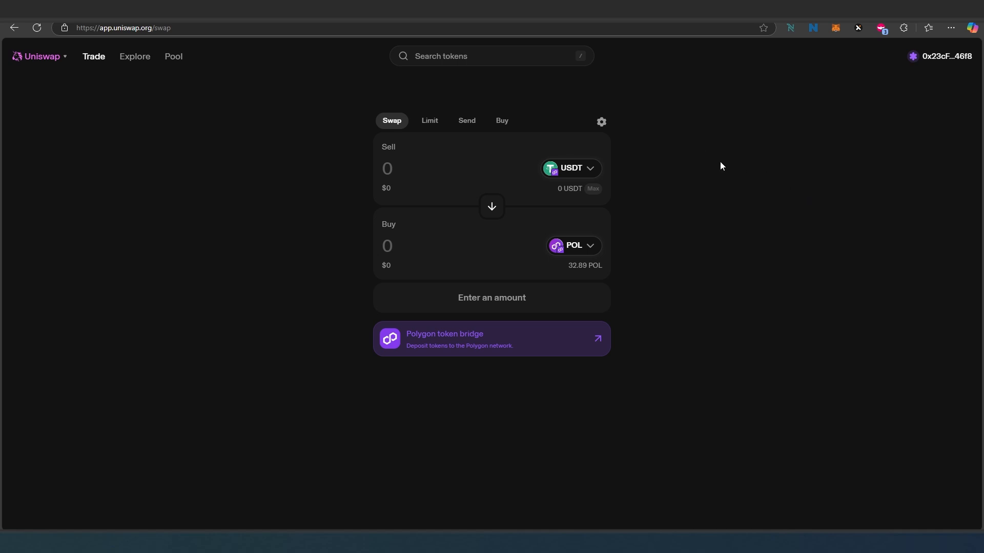